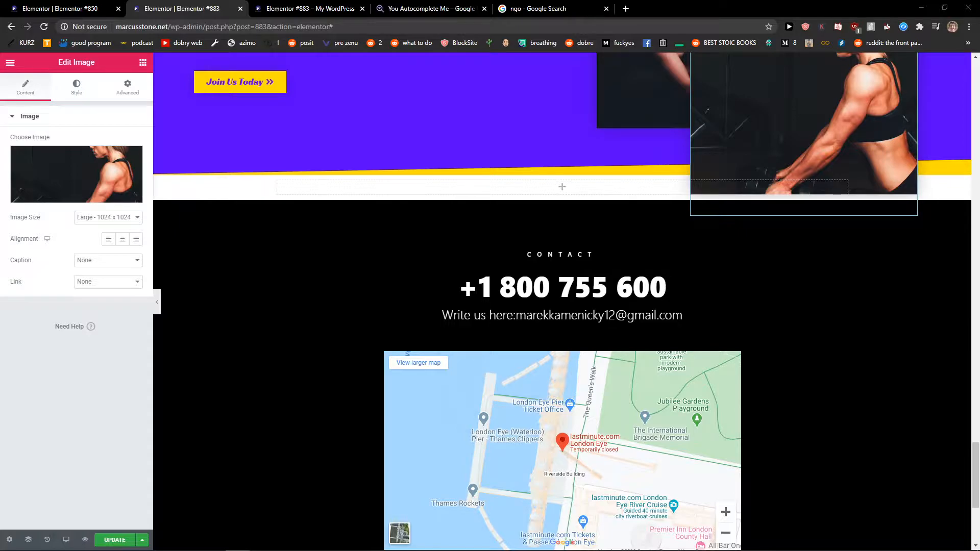
# Scroll down to the Contact section containing the 'Write us here' email heading.
pyautogui.scroll(-3)
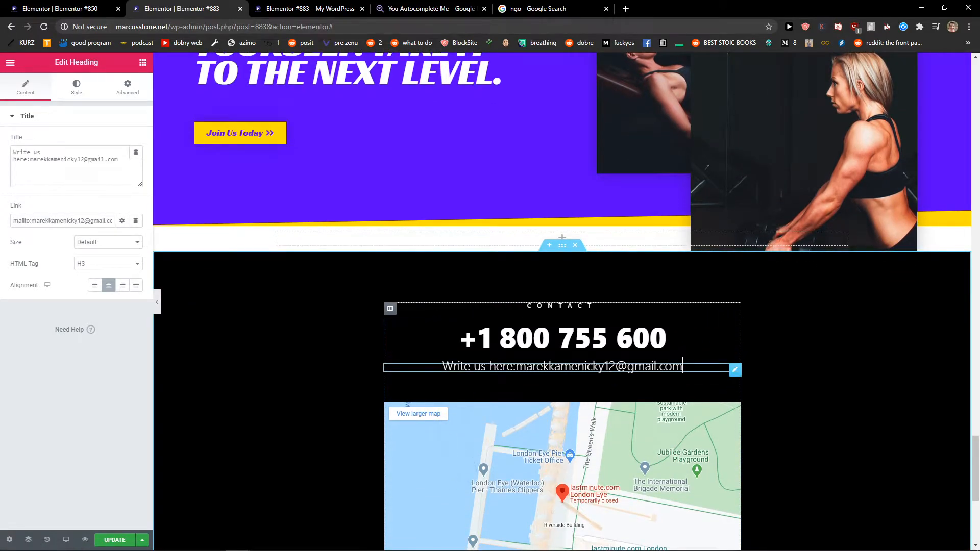
pyautogui.click(562, 338)
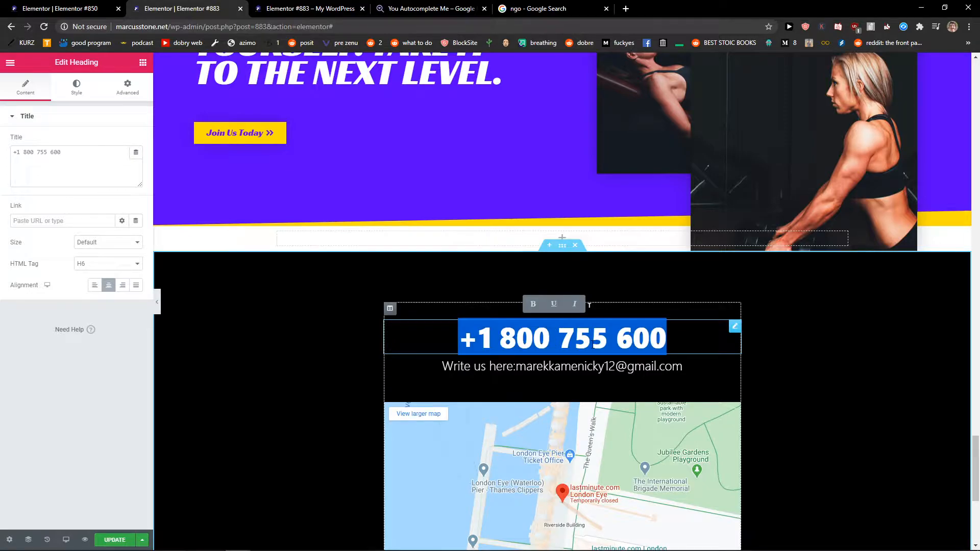
pyautogui.moveTo(122, 220)
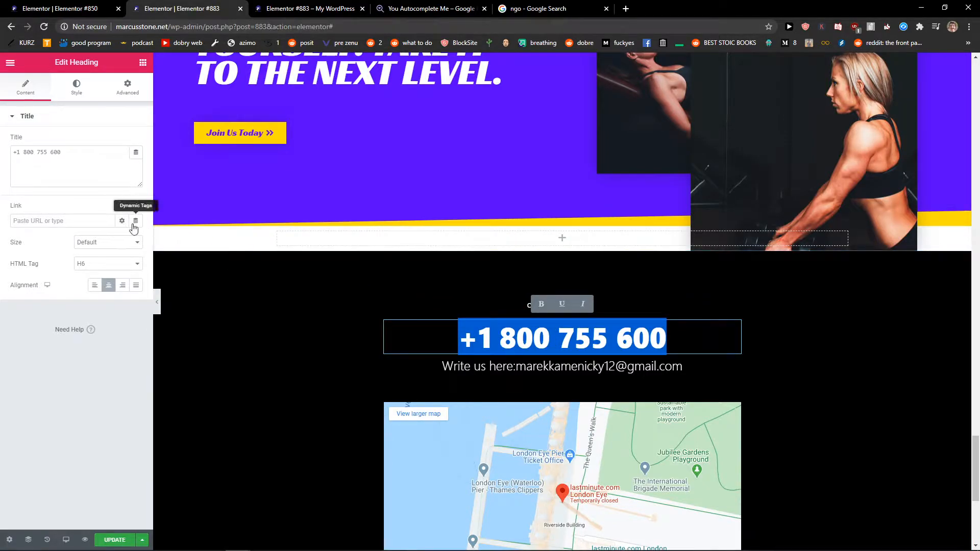
pyautogui.click(122, 221)
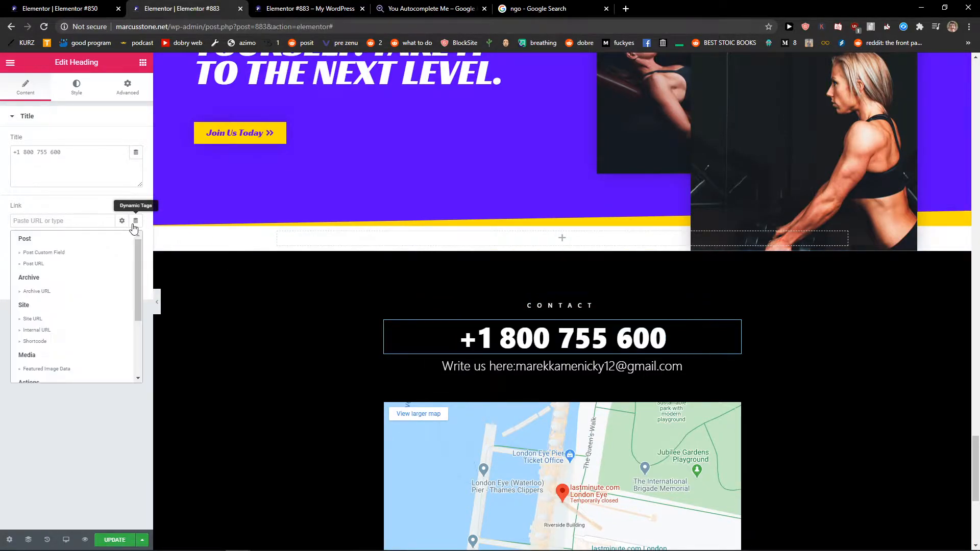
pyautogui.moveTo(89, 253)
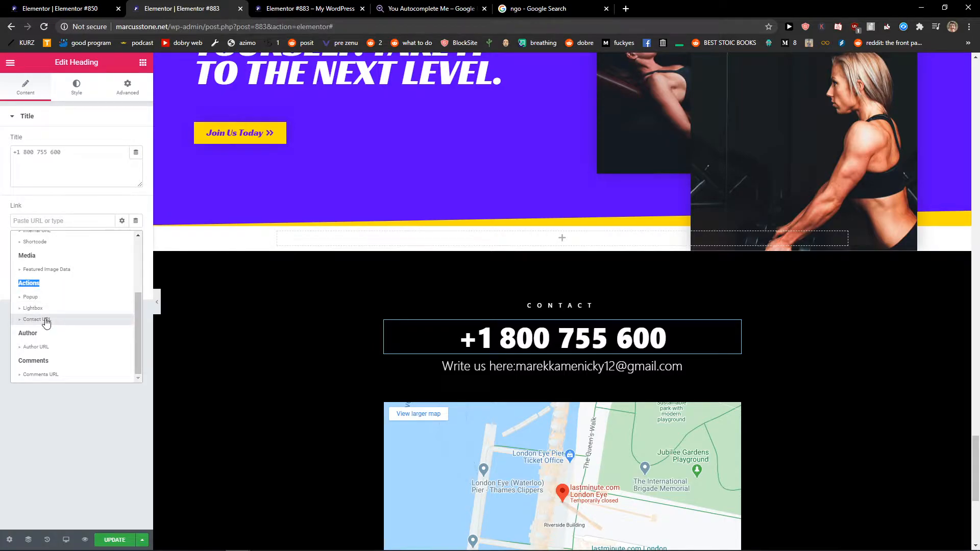
# Link the phone heading via the Contact URL tag with contact type Email.
pyautogui.click(36, 319)
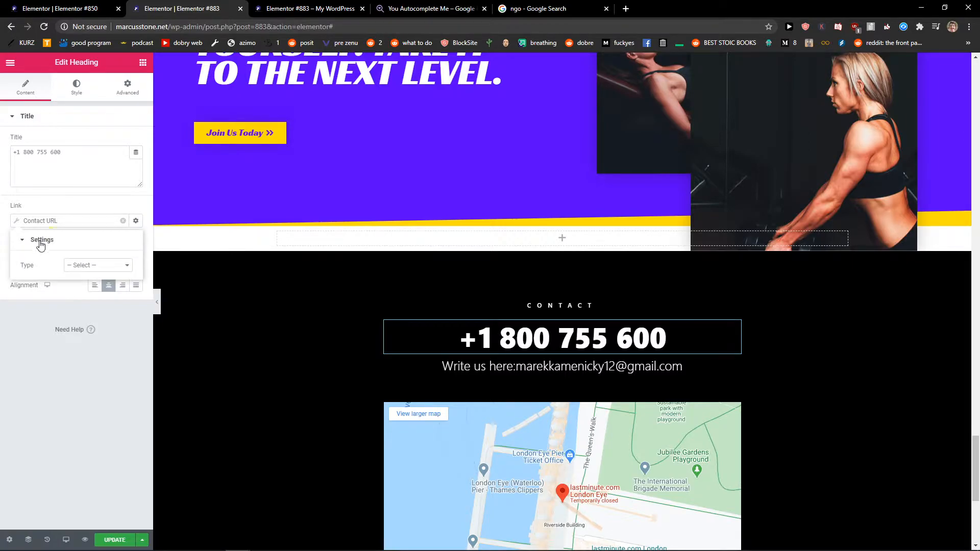
pyautogui.click(97, 265)
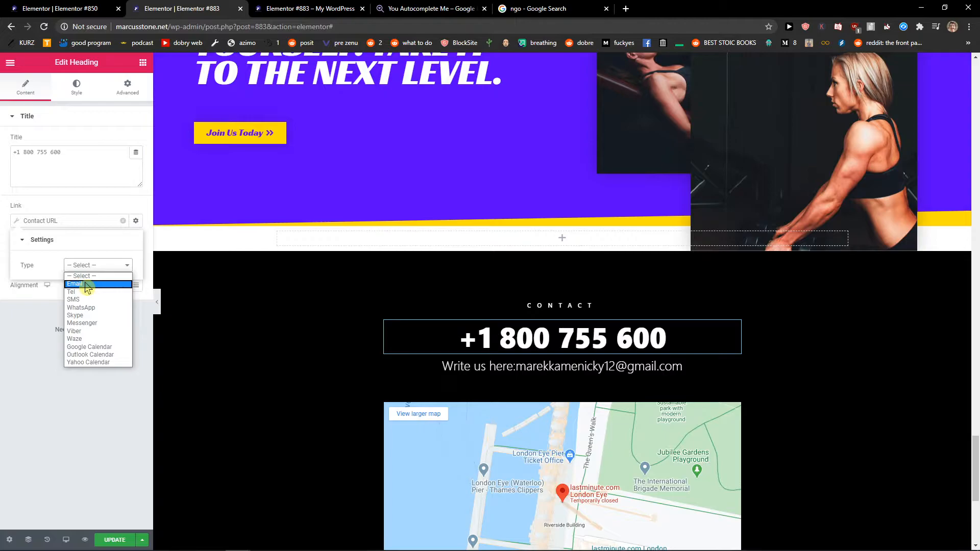
pyautogui.click(75, 284)
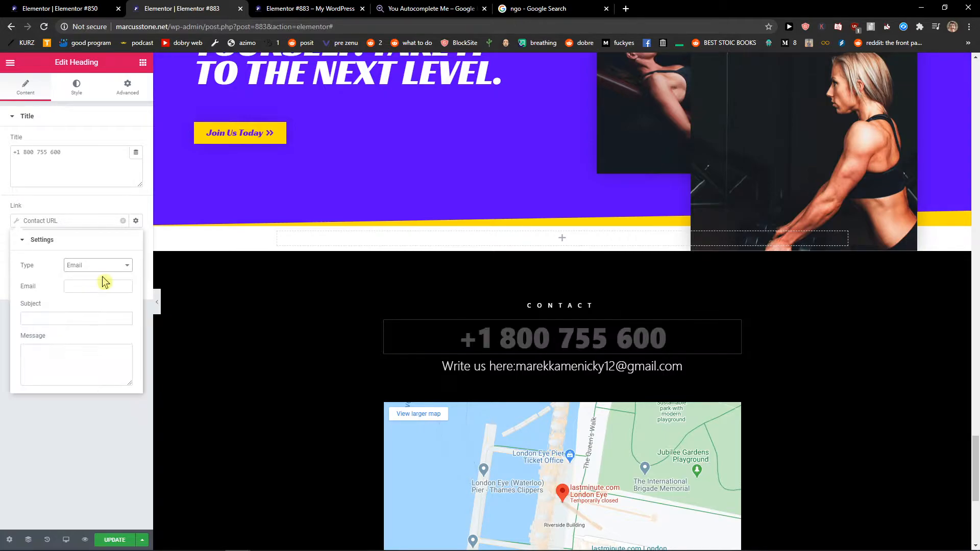
# Cycle the contact type through WhatsApp, Messenger, Viber and Waze.
pyautogui.click(97, 265)
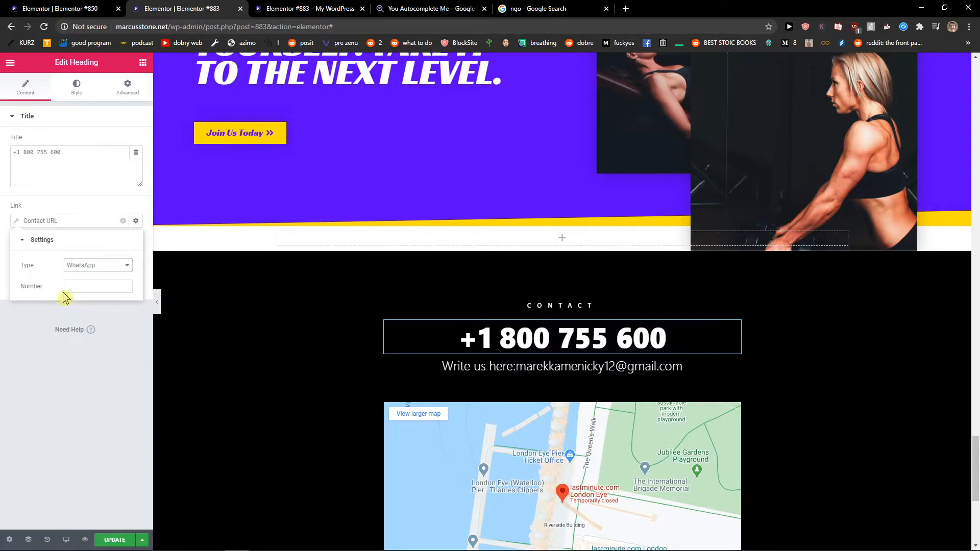
pyautogui.click(97, 265)
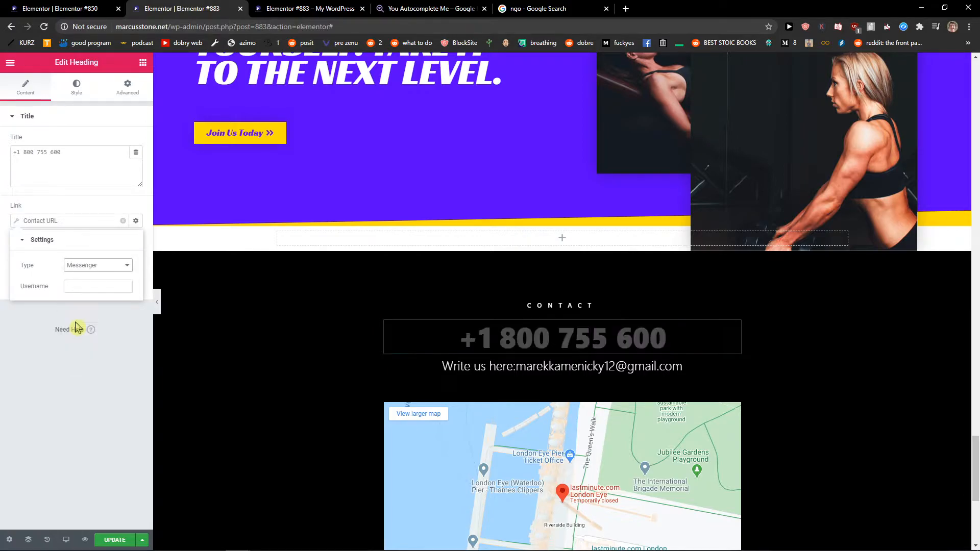
pyautogui.click(97, 265)
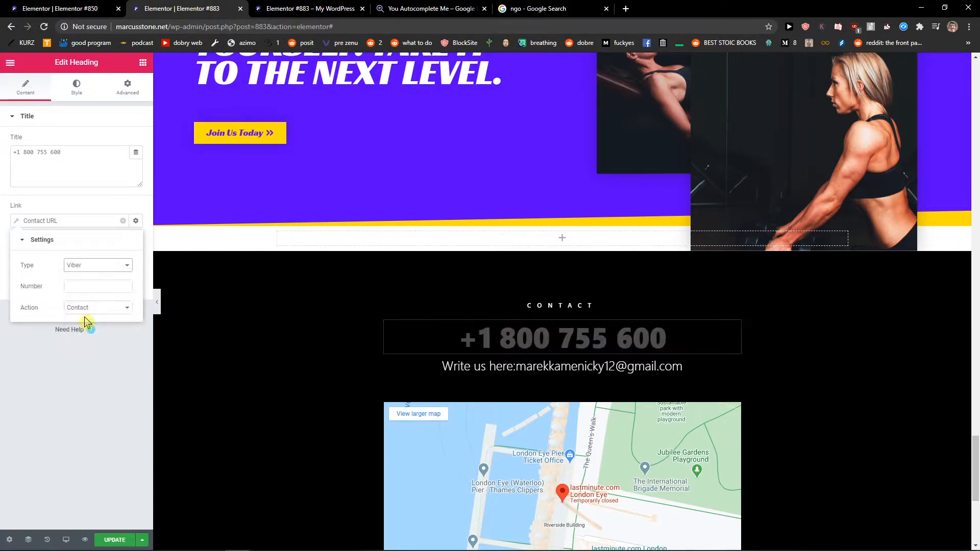
pyautogui.click(97, 265)
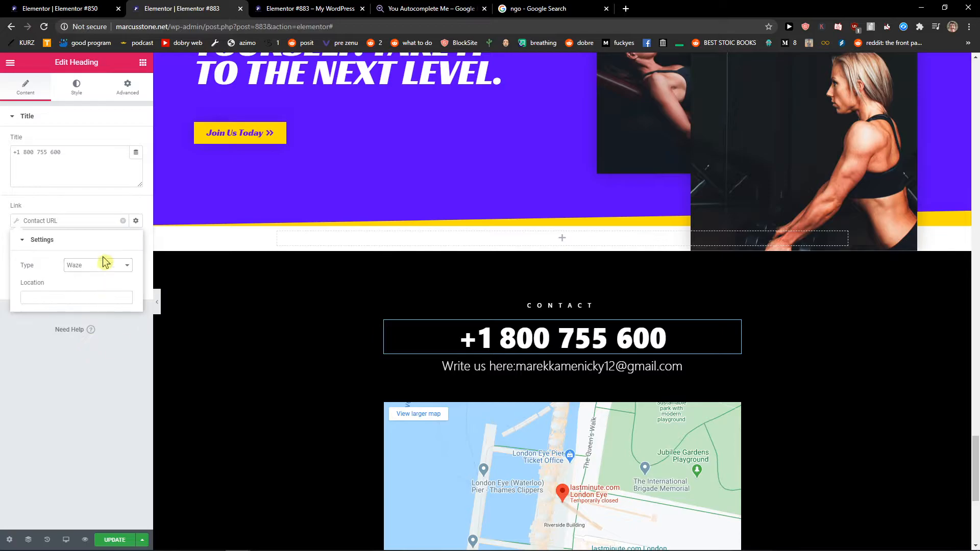
pyautogui.click(97, 265)
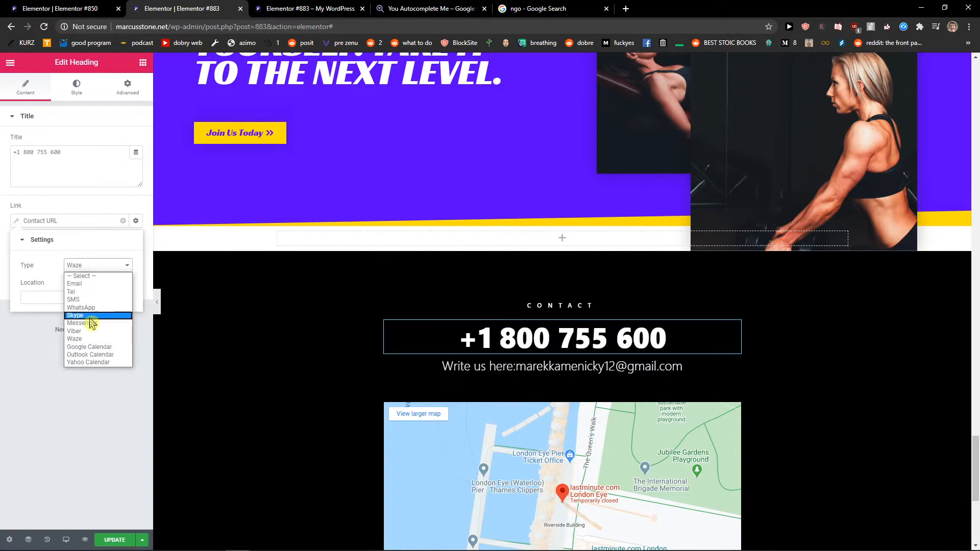
# Preview Google Calendar, Yahoo Calendar, WhatsApp and finally SMS as the link's contact type.
pyautogui.click(89, 347)
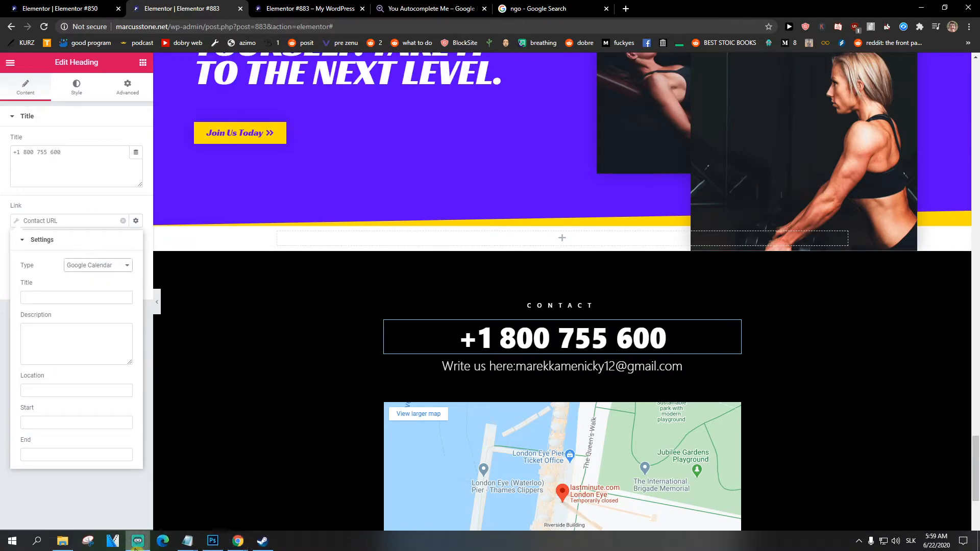
pyautogui.click(98, 265)
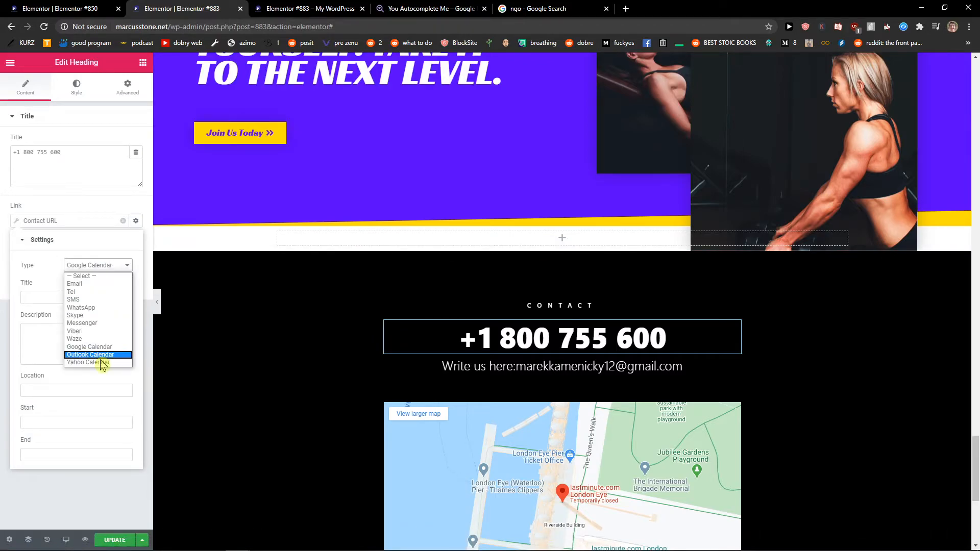
pyautogui.click(88, 362)
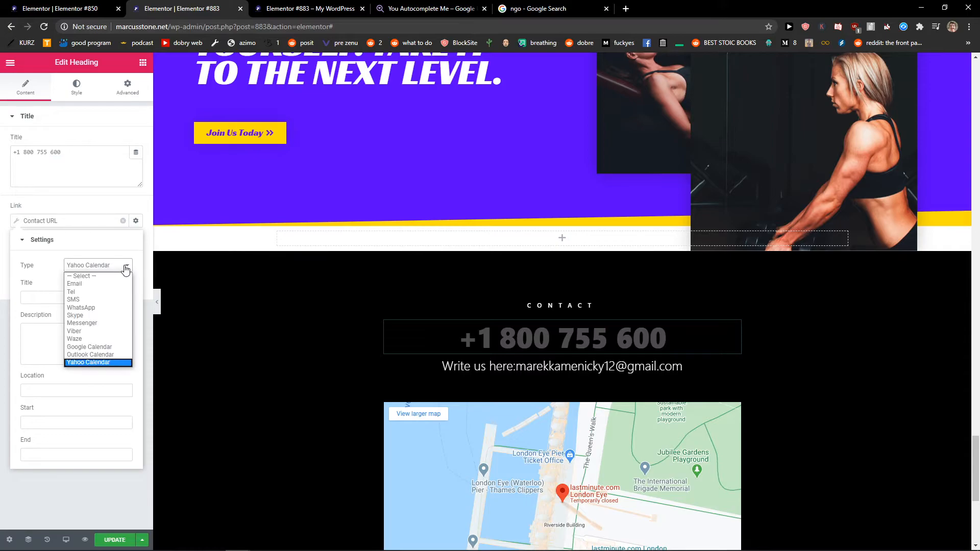
pyautogui.click(81, 307)
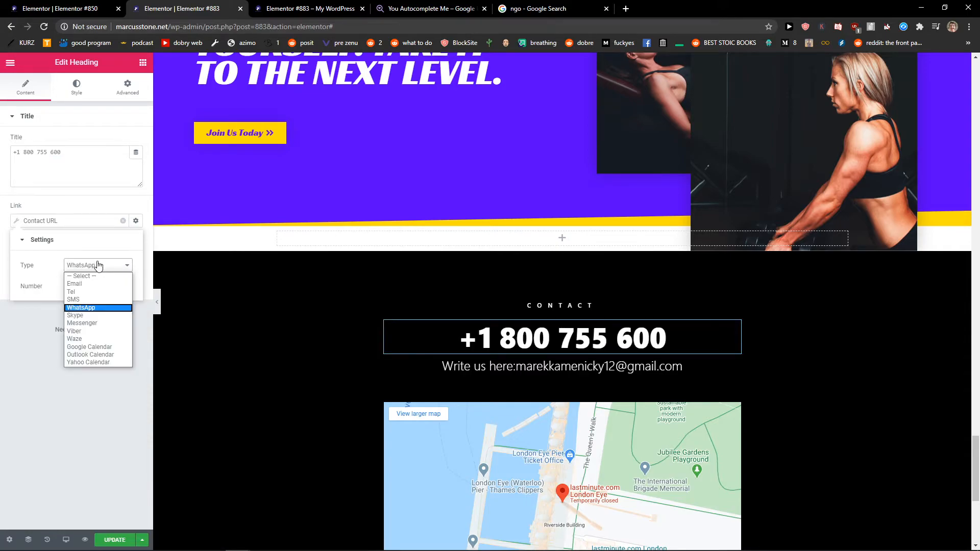
pyautogui.click(73, 299)
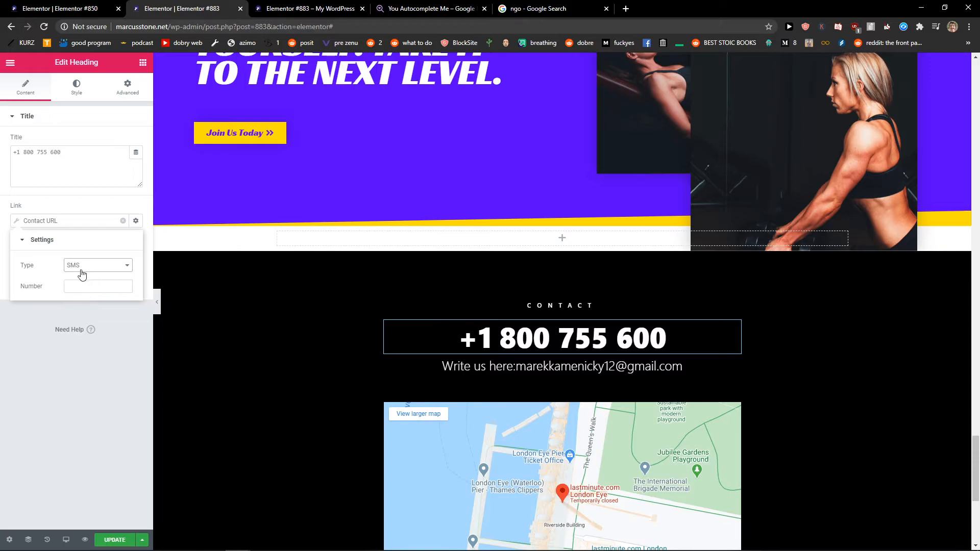
pyautogui.click(96, 265)
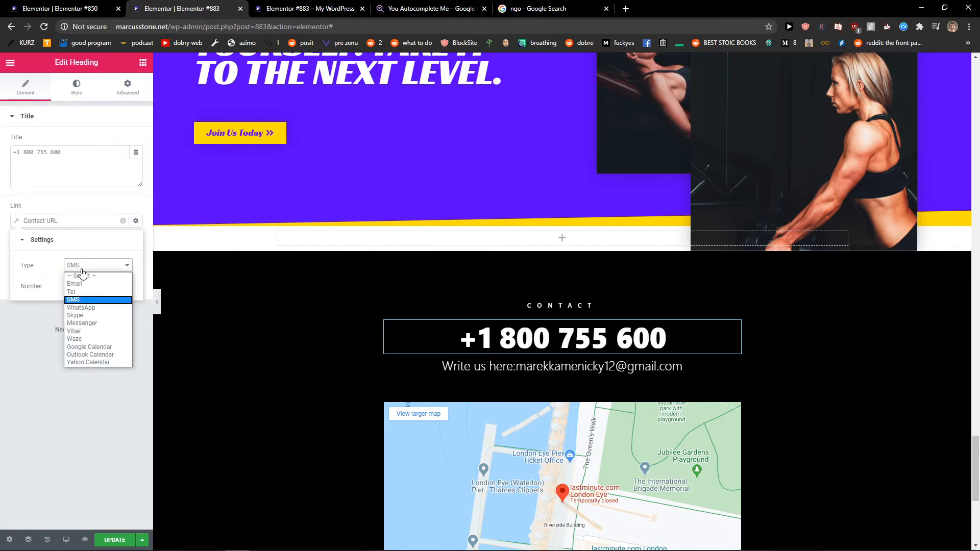
# Set the link's contact type to Skype with the Show Profile action.
pyautogui.click(75, 315)
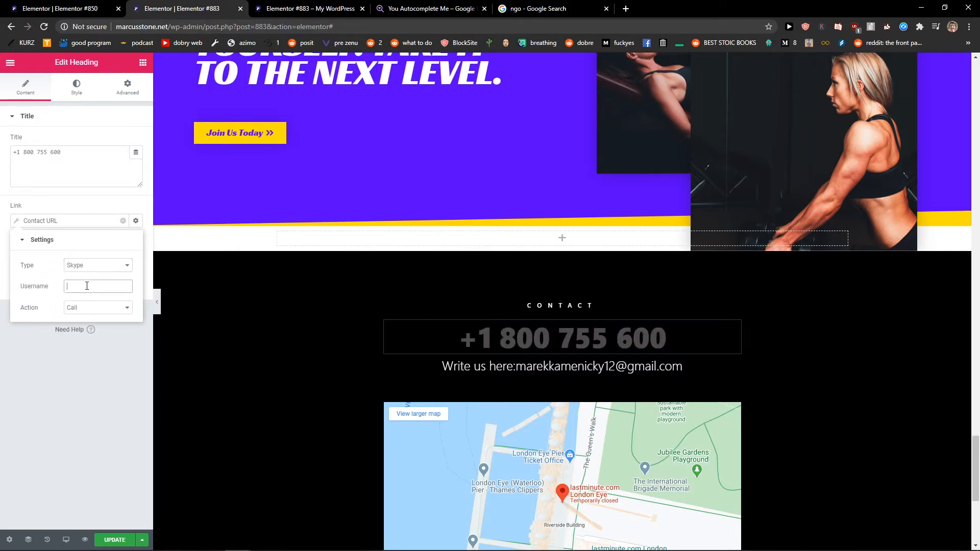
pyautogui.click(97, 307)
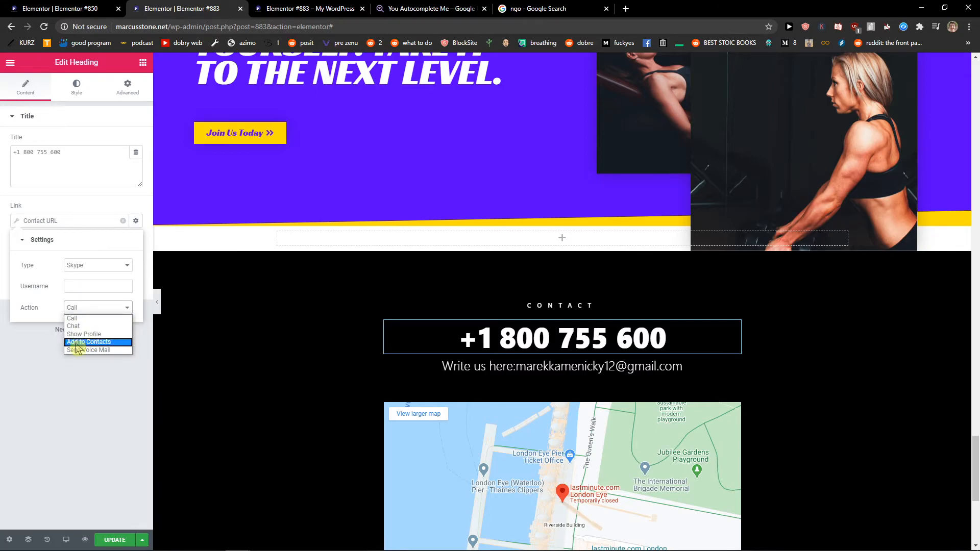
pyautogui.click(83, 334)
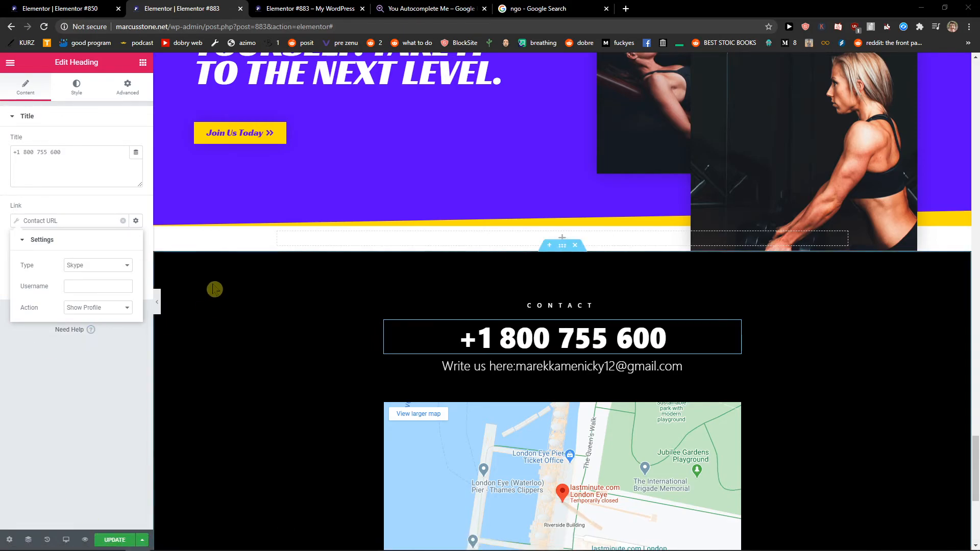
pyautogui.click(97, 265)
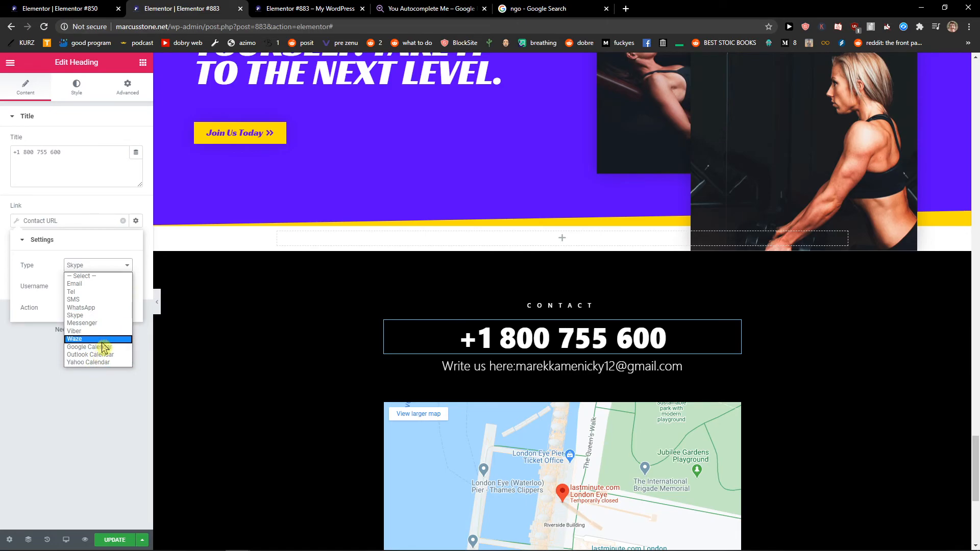
pyautogui.moveTo(97, 363)
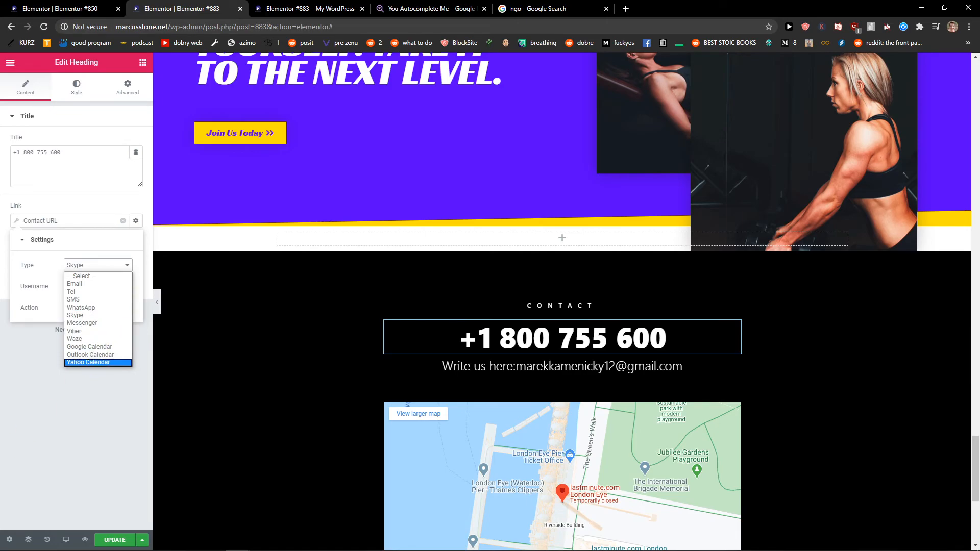